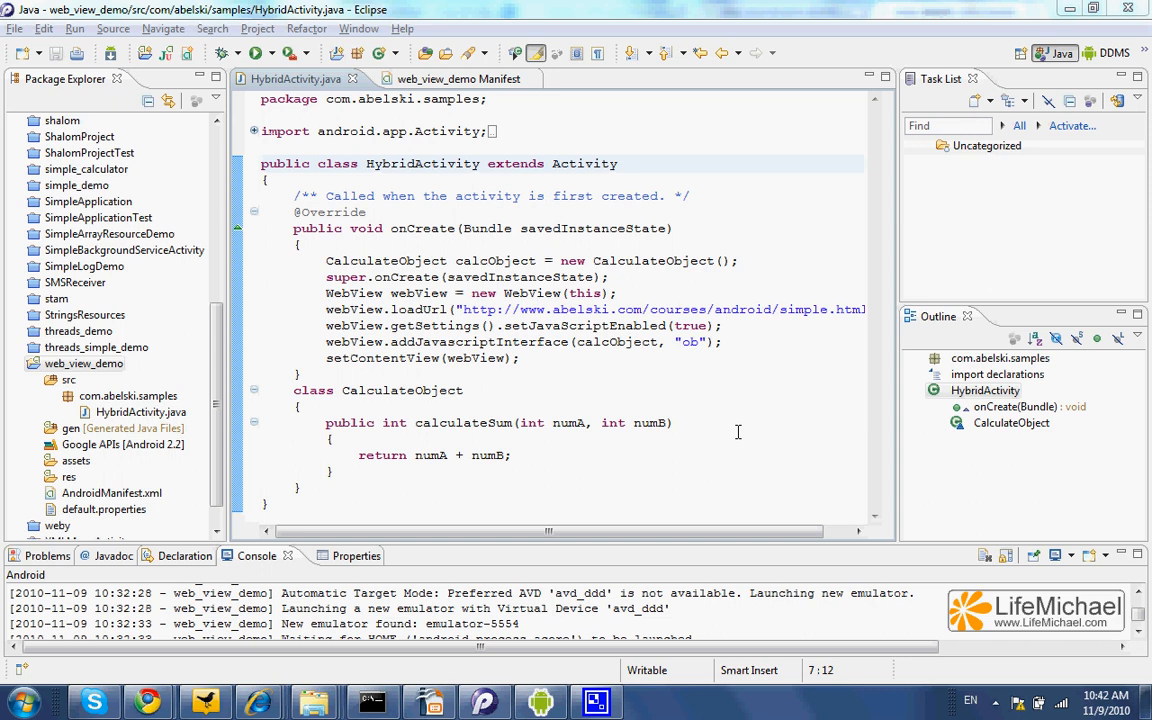
pyautogui.moveTo(699, 284)
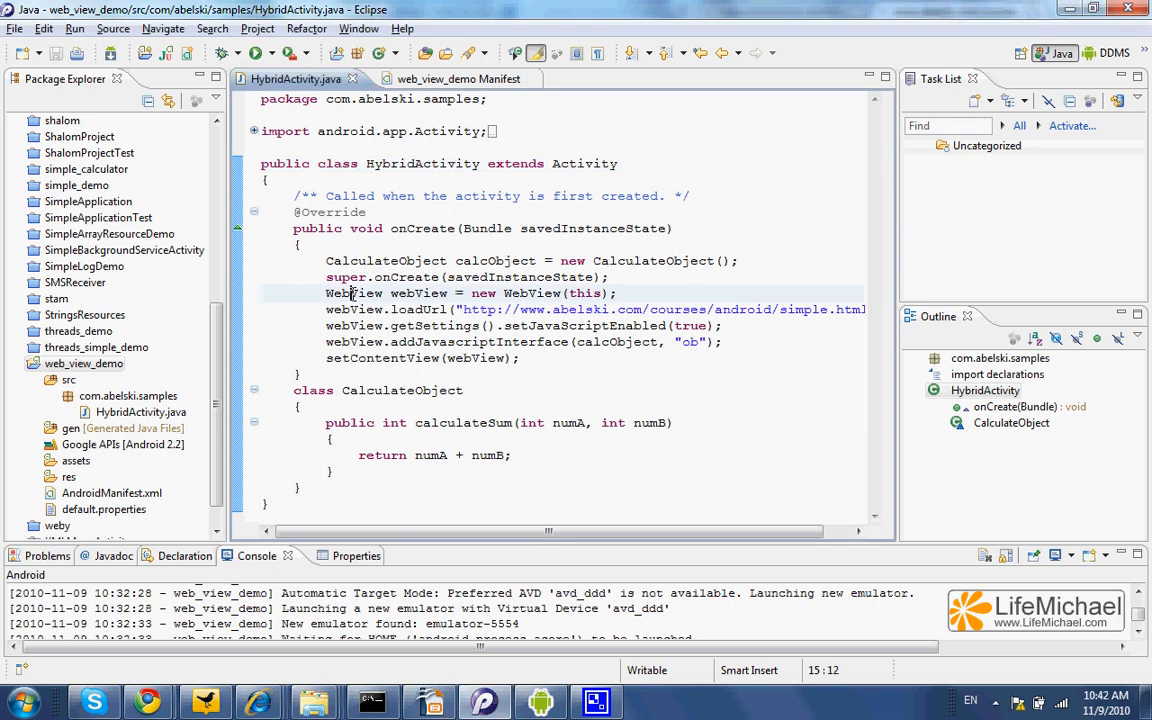
pyautogui.moveTo(354, 293)
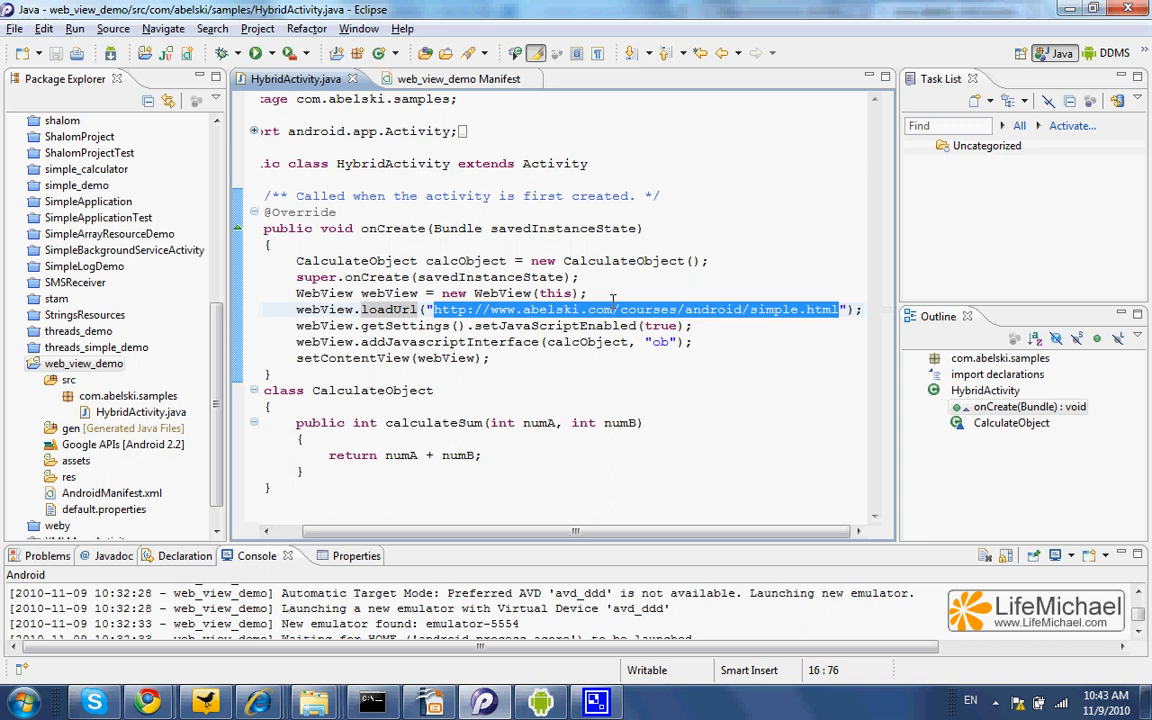
pyautogui.moveTo(145, 715)
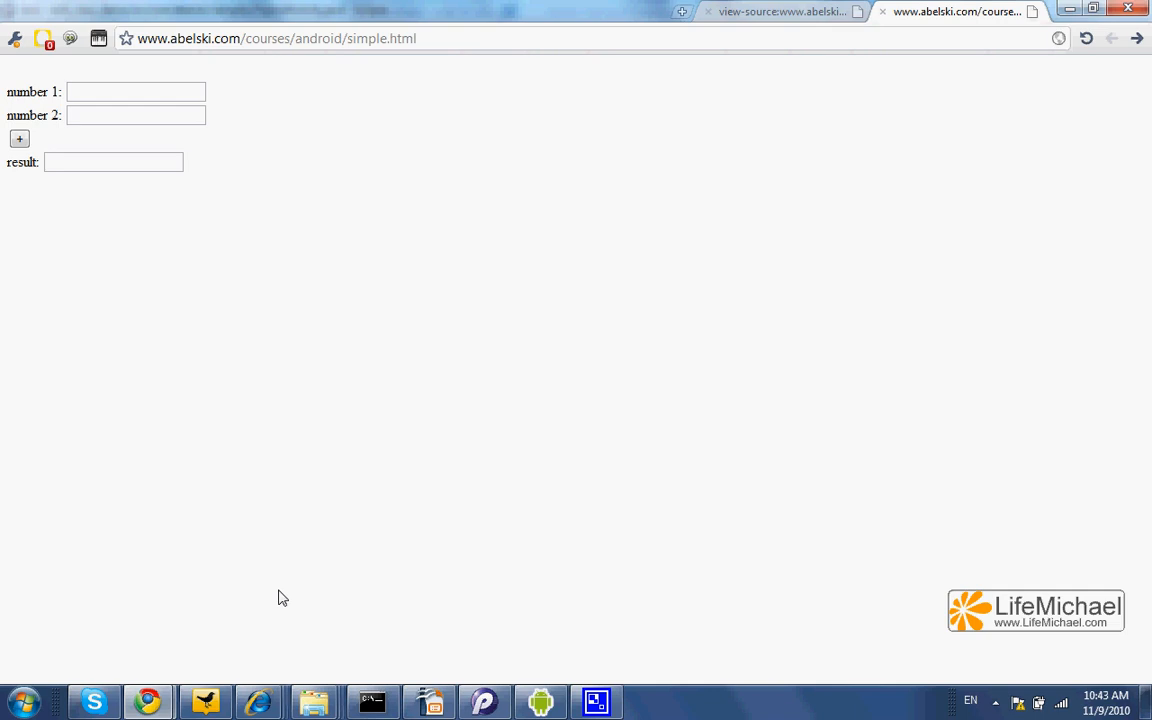
pyautogui.click(300, 38)
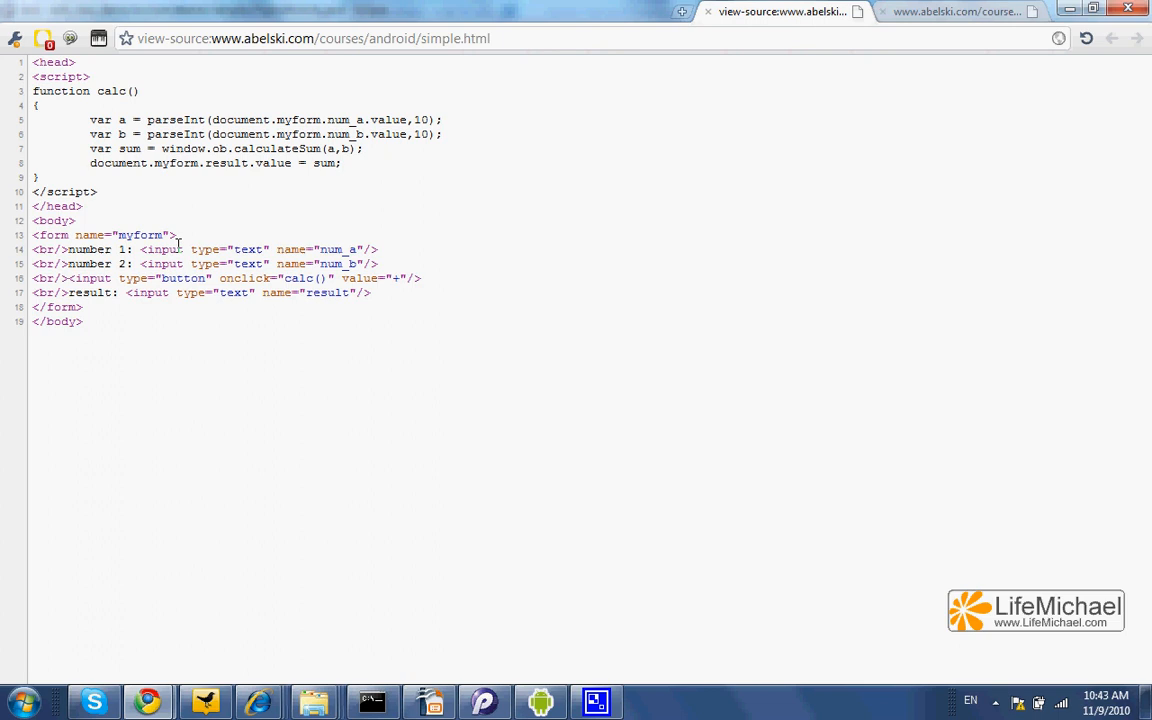
pyautogui.moveTo(158, 263)
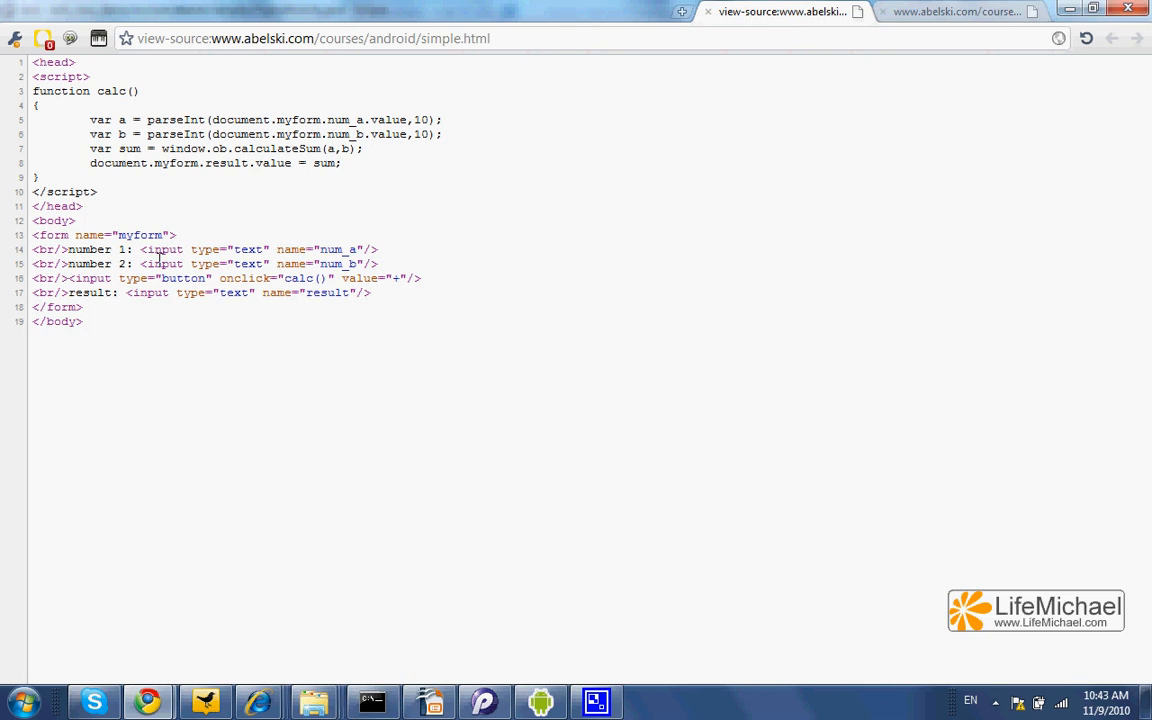
pyautogui.moveTo(147, 292)
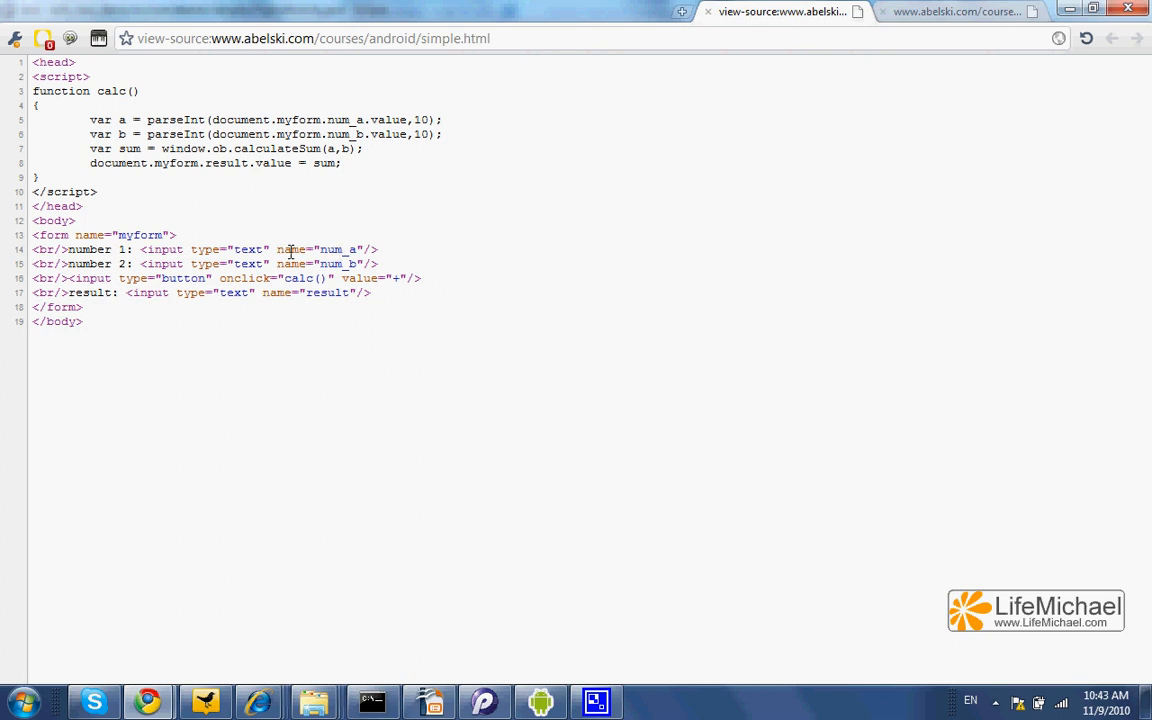
pyautogui.moveTo(186, 278)
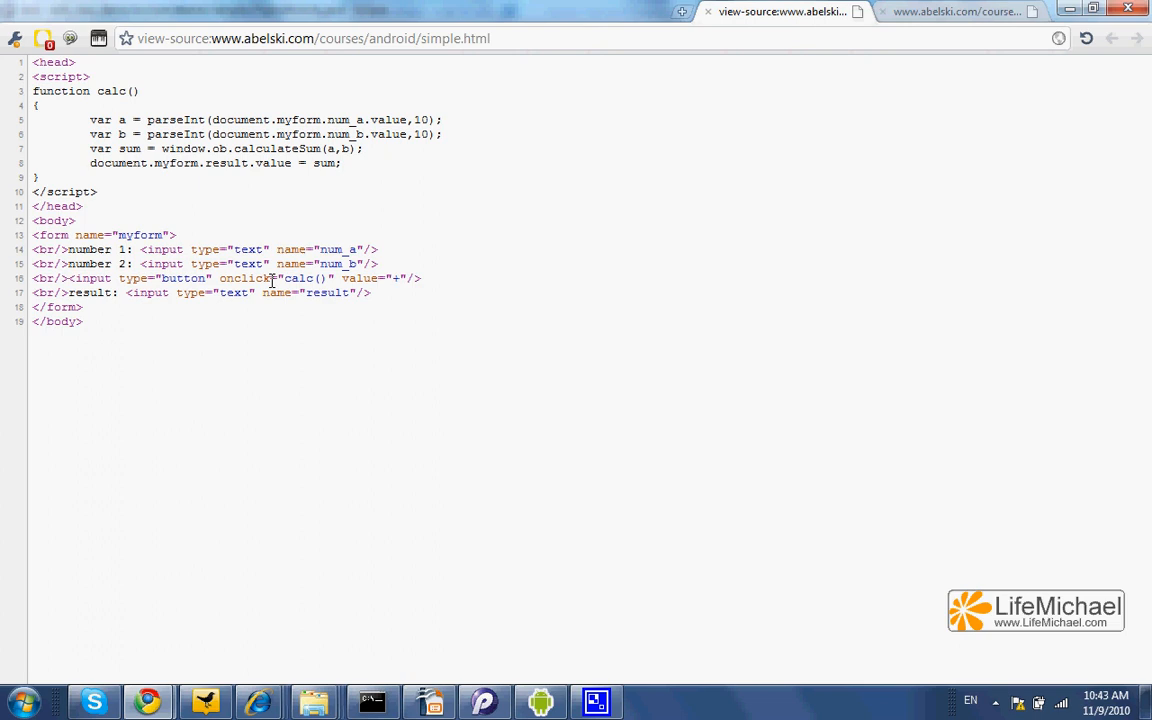
pyautogui.moveTo(284, 278)
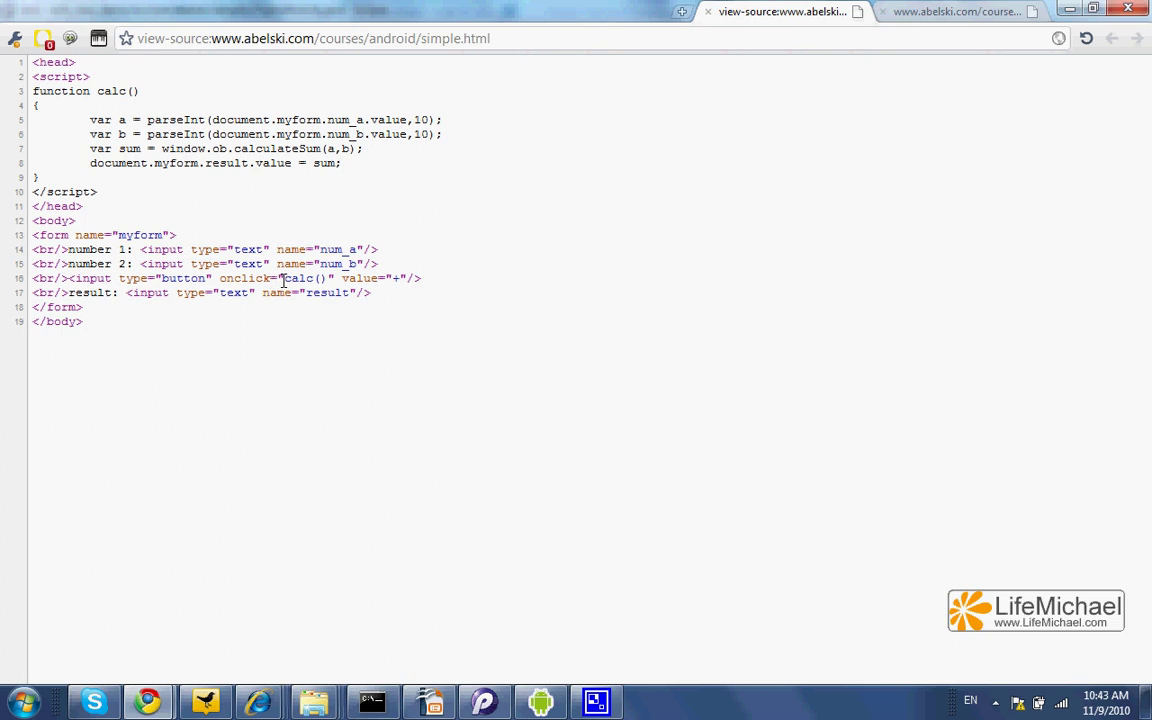
pyautogui.moveTo(323, 278)
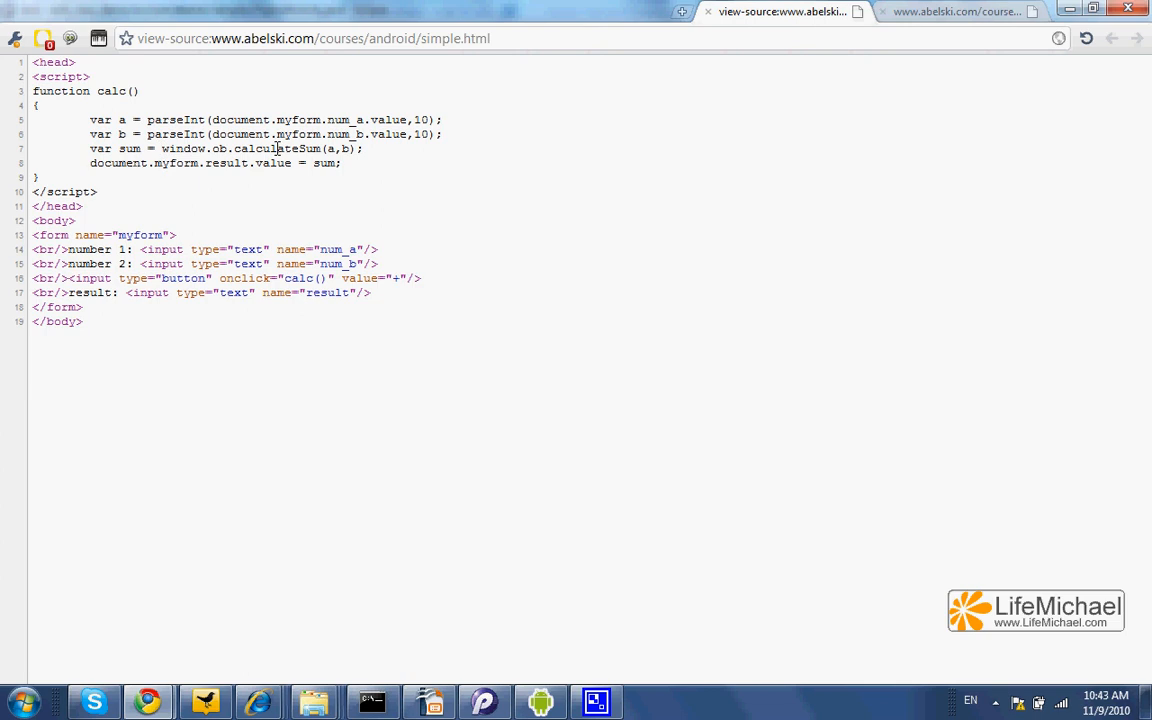
pyautogui.moveTo(708, 105)
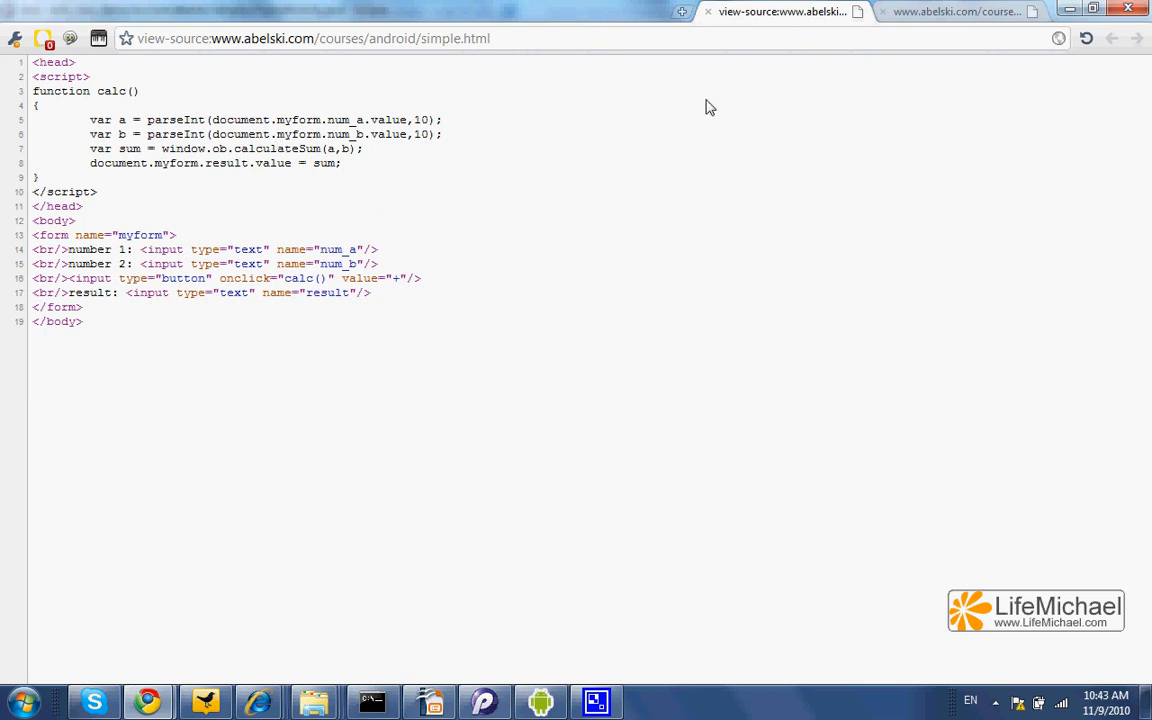
pyautogui.click(967, 13)
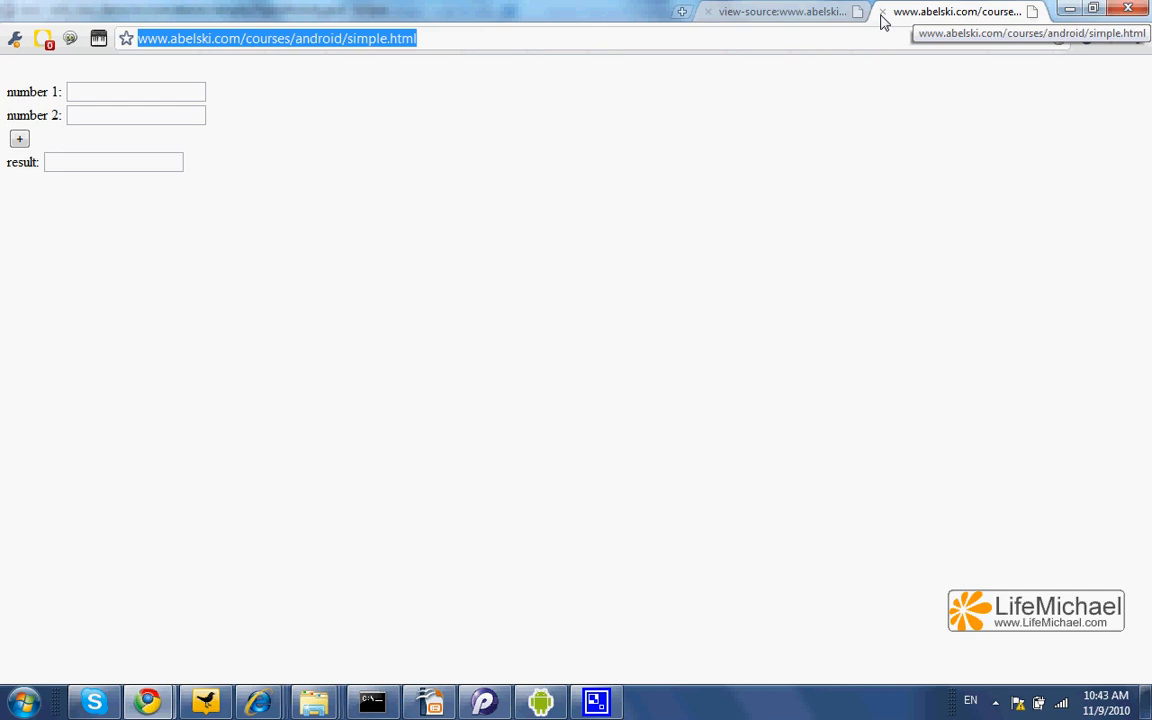
# - Back in HybridActivity.java, highlight calcObject passed to addJavascriptInterface under the name "ob"
pyautogui.click(780, 11)
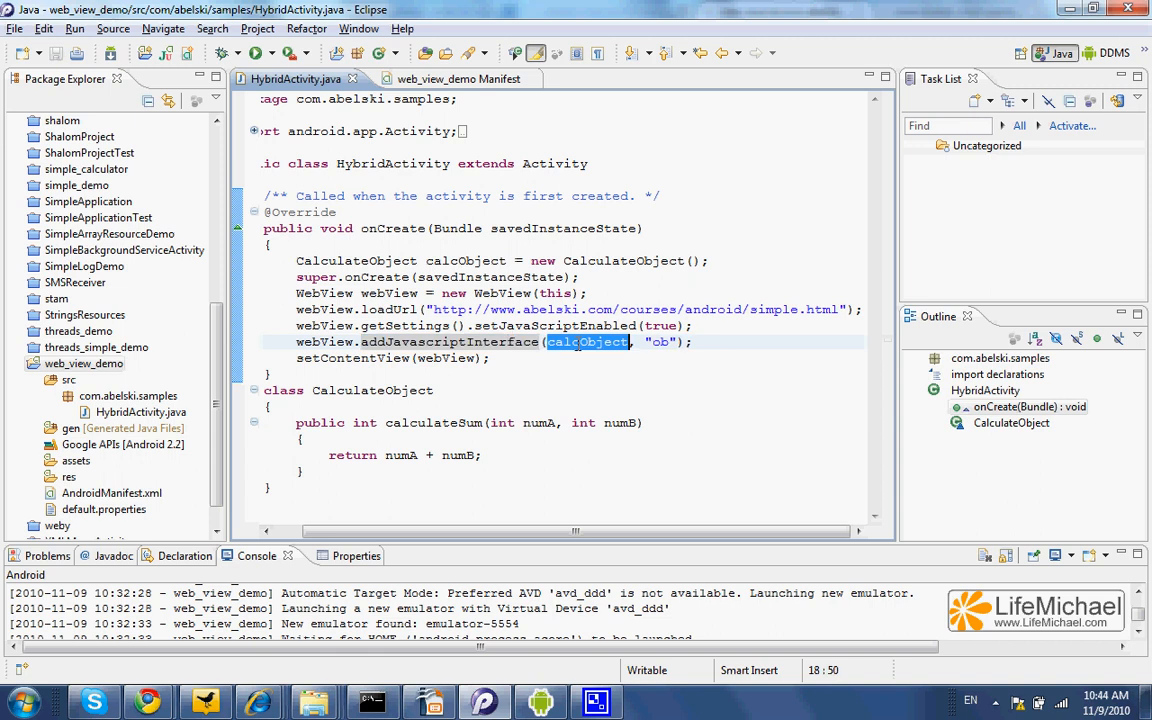
pyautogui.moveTo(586, 342)
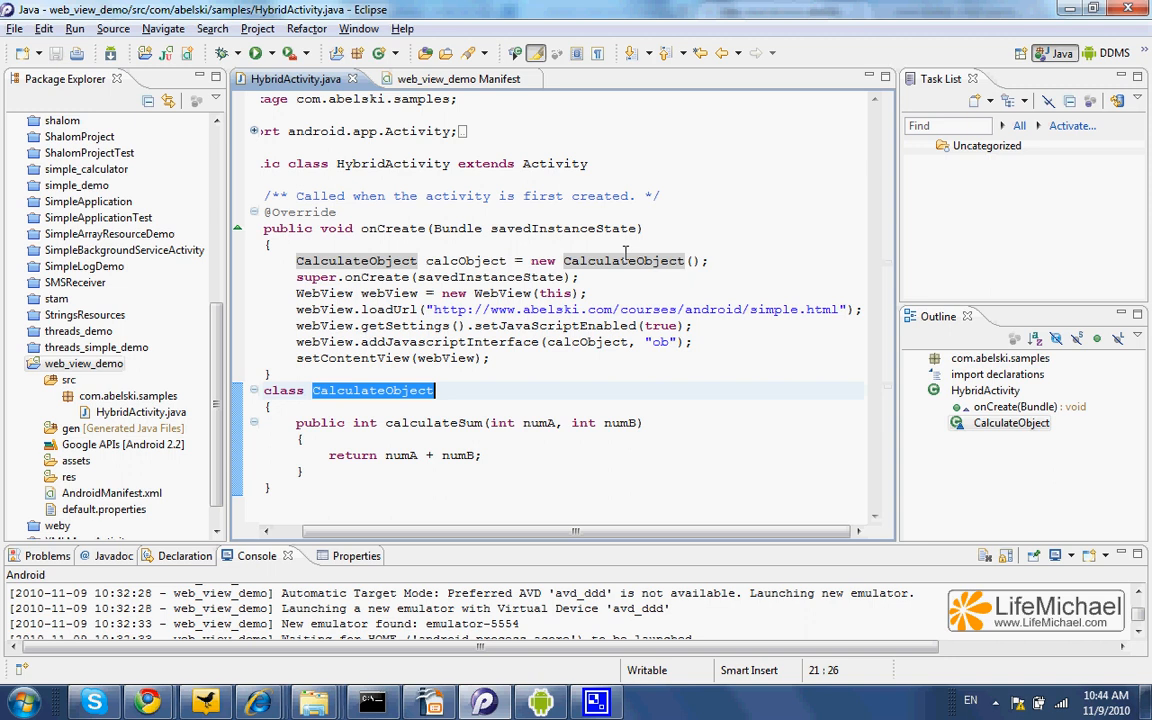
pyautogui.doubleClick(586, 342)
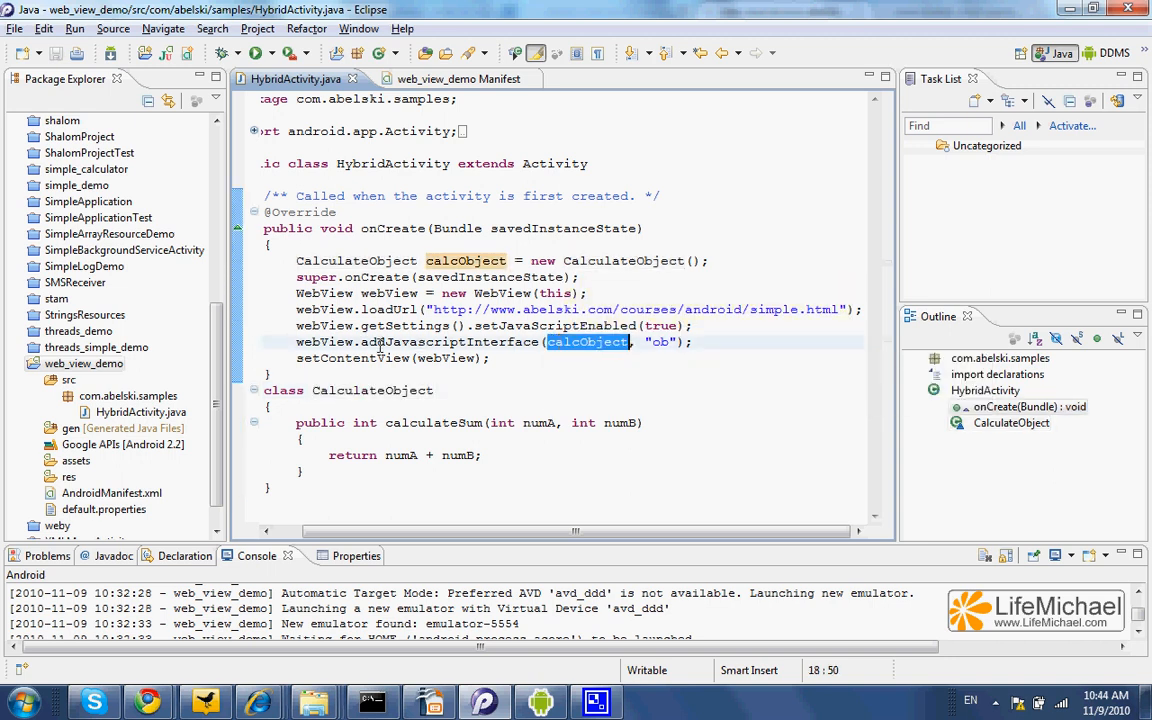
pyautogui.moveTo(500, 341)
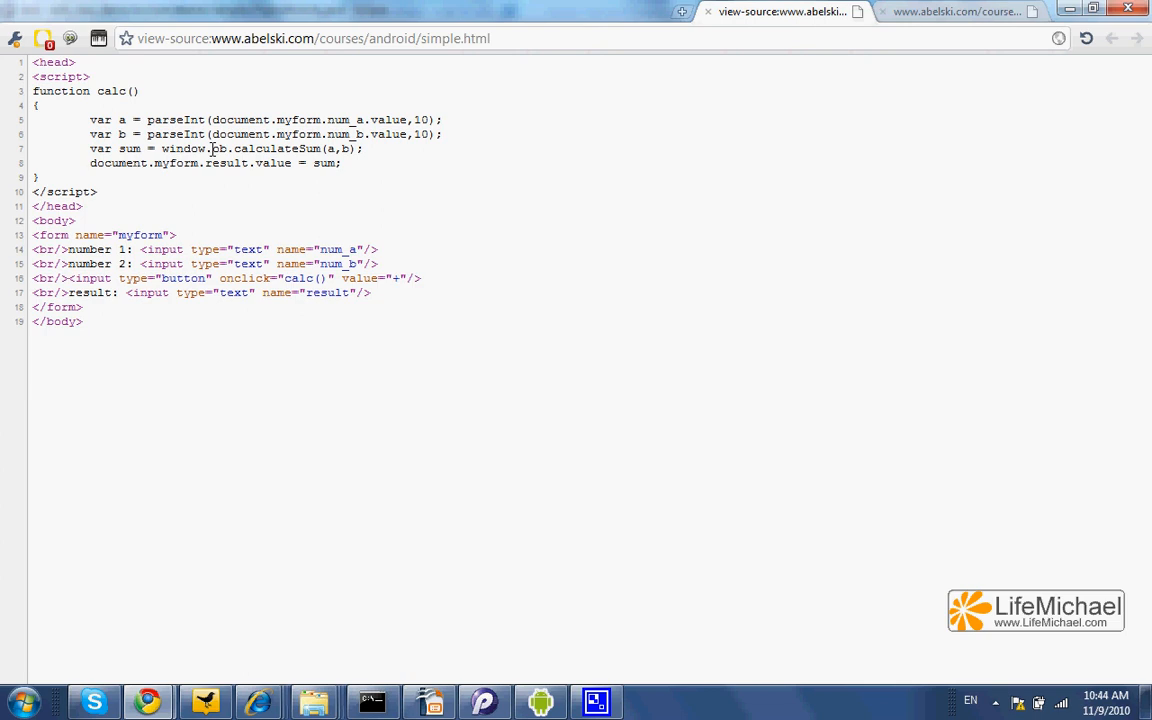
# - Highlight ob.calculateSum(a,b) in the page source, then calcObject in addJavascriptInterface
pyautogui.moveTo(210, 148); pyautogui.dragTo(325, 163)
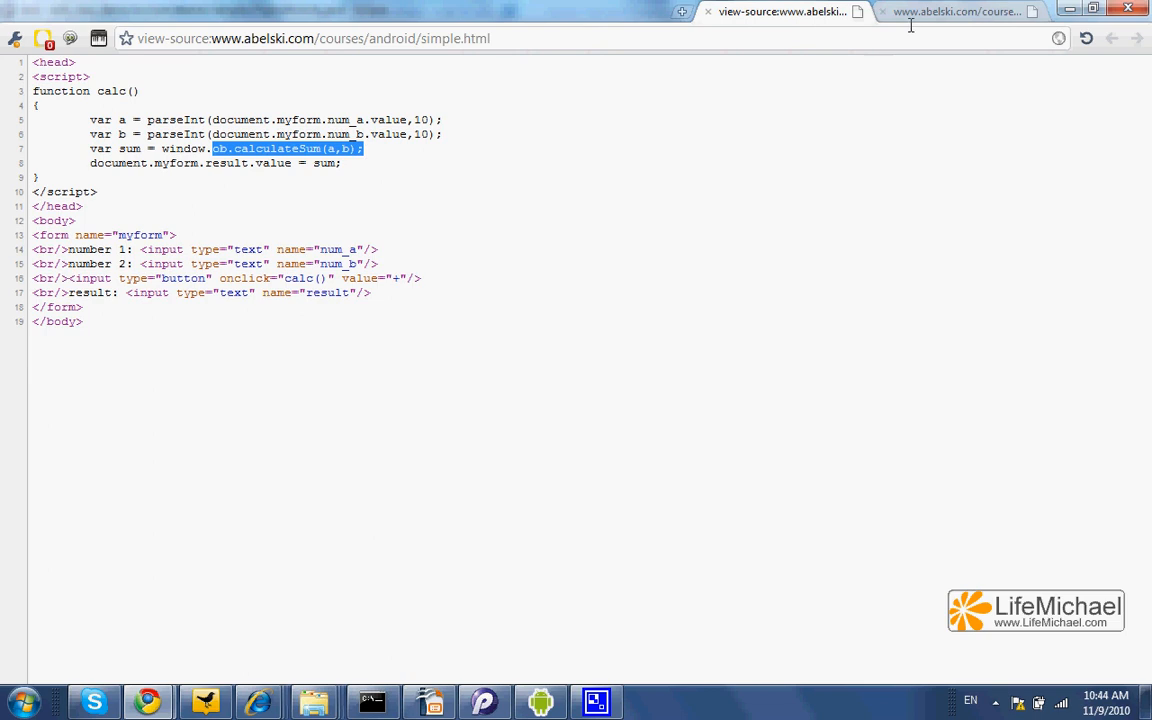
pyautogui.click(597, 702)
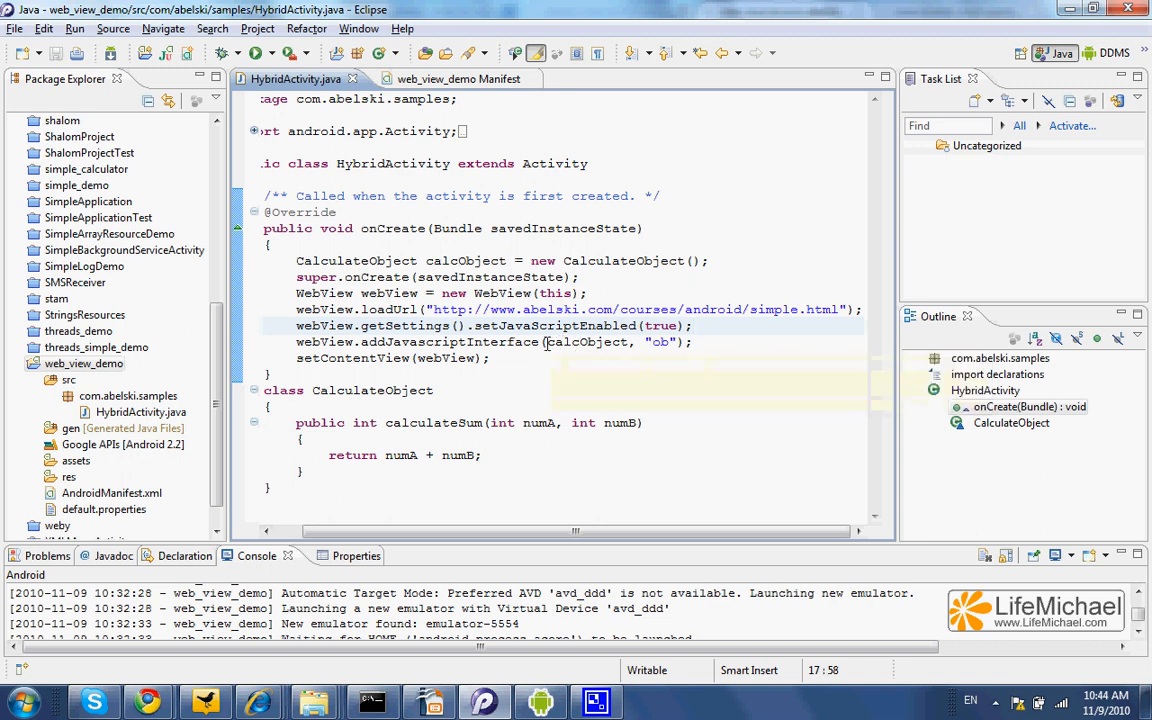
pyautogui.doubleClick(586, 342)
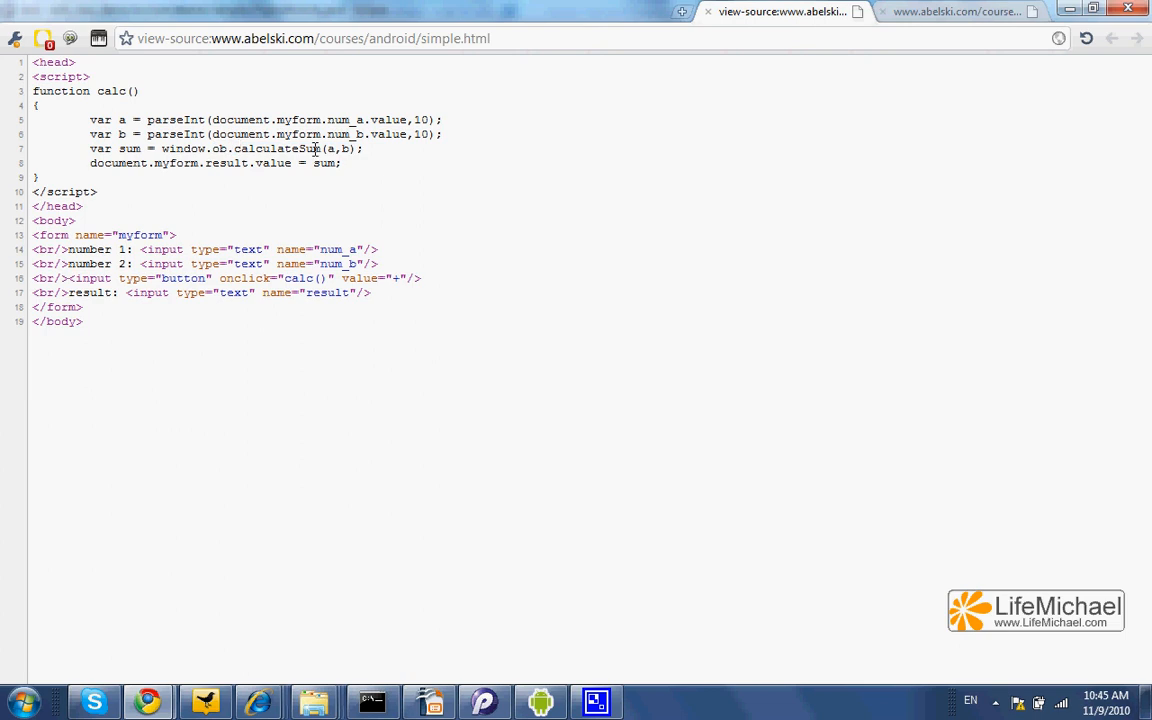
# - Return to the simple.html source and highlight the sum variable in calc()
pyautogui.click(597, 702)
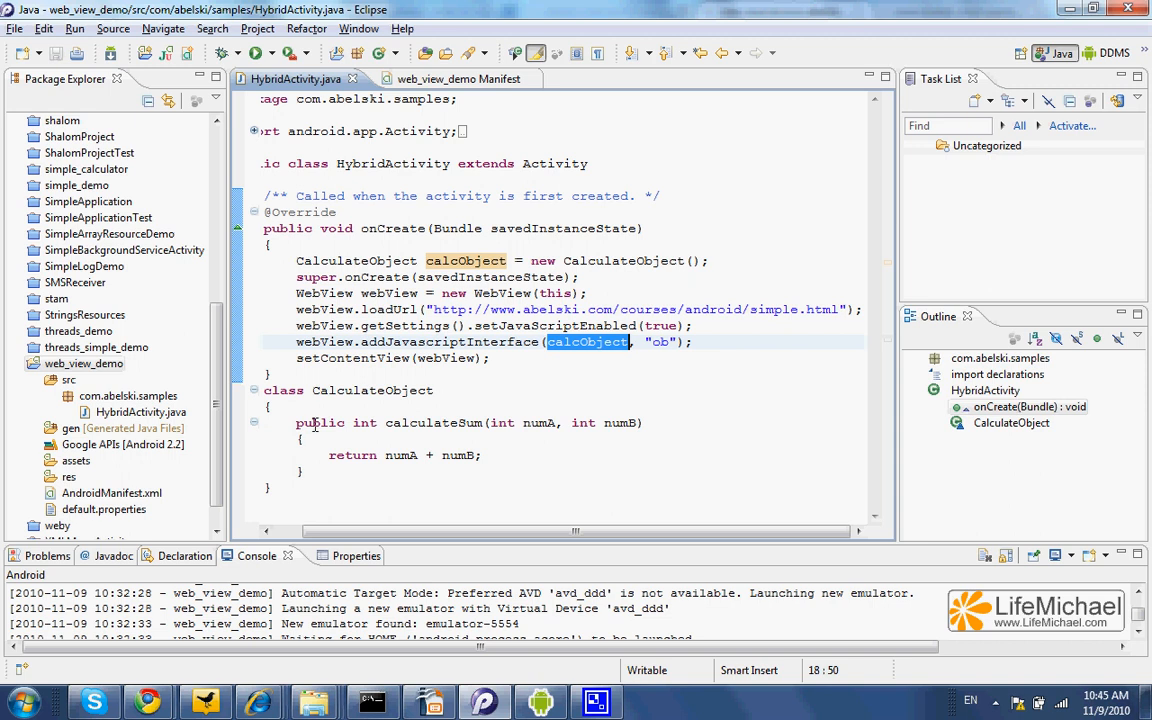
pyautogui.moveTo(377, 390)
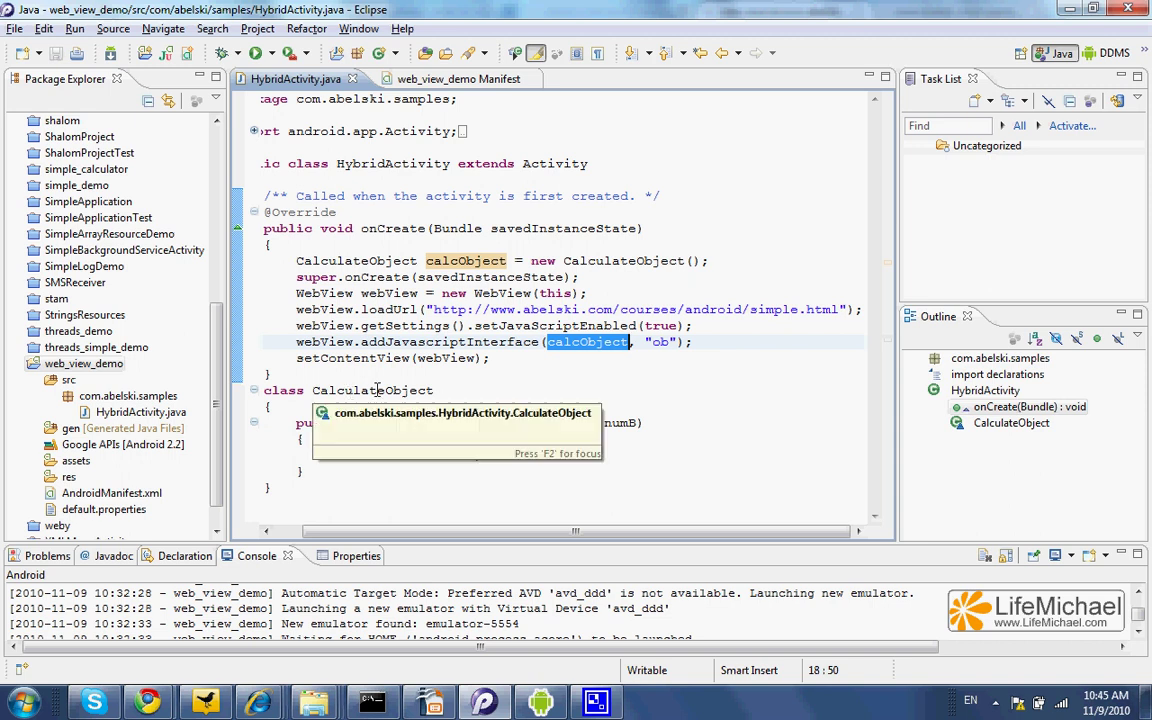
pyautogui.click(724, 414)
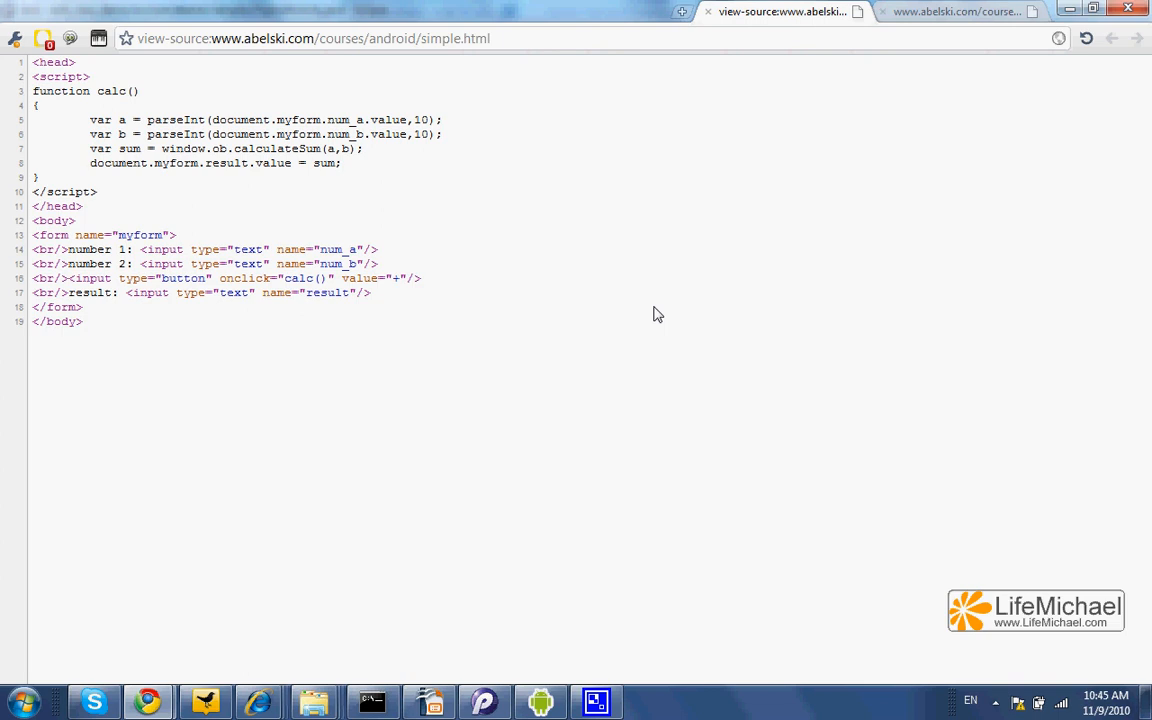
pyautogui.moveTo(334, 210)
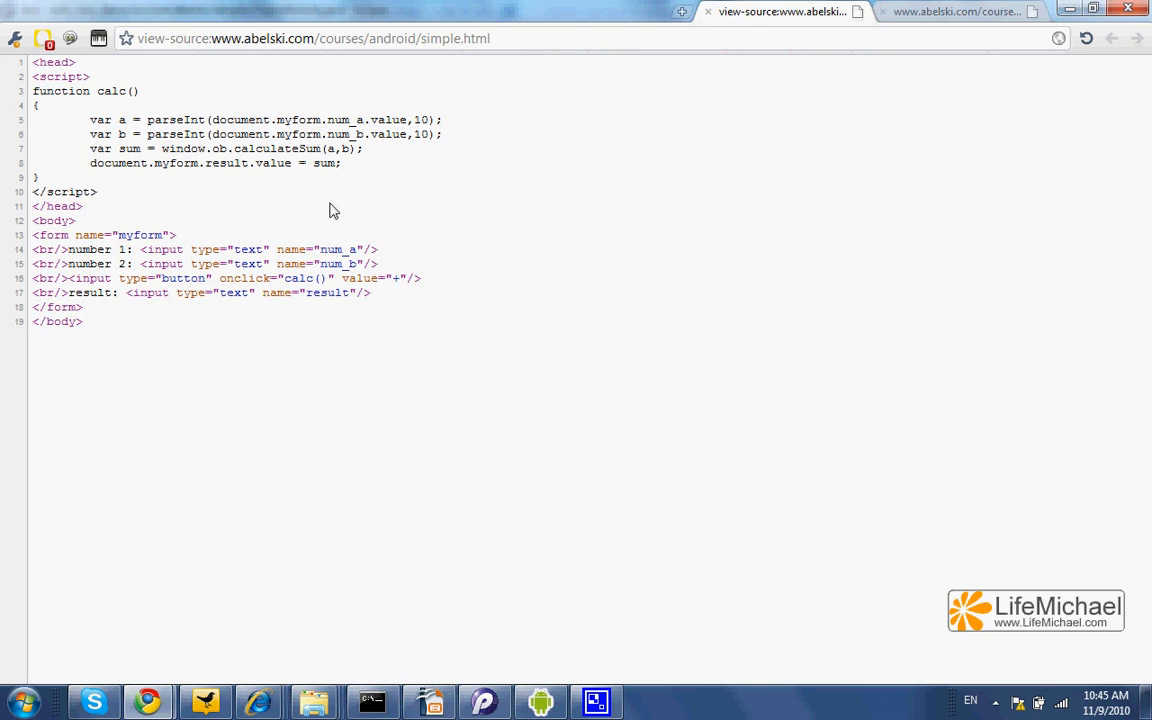
pyautogui.doubleClick(127, 148)
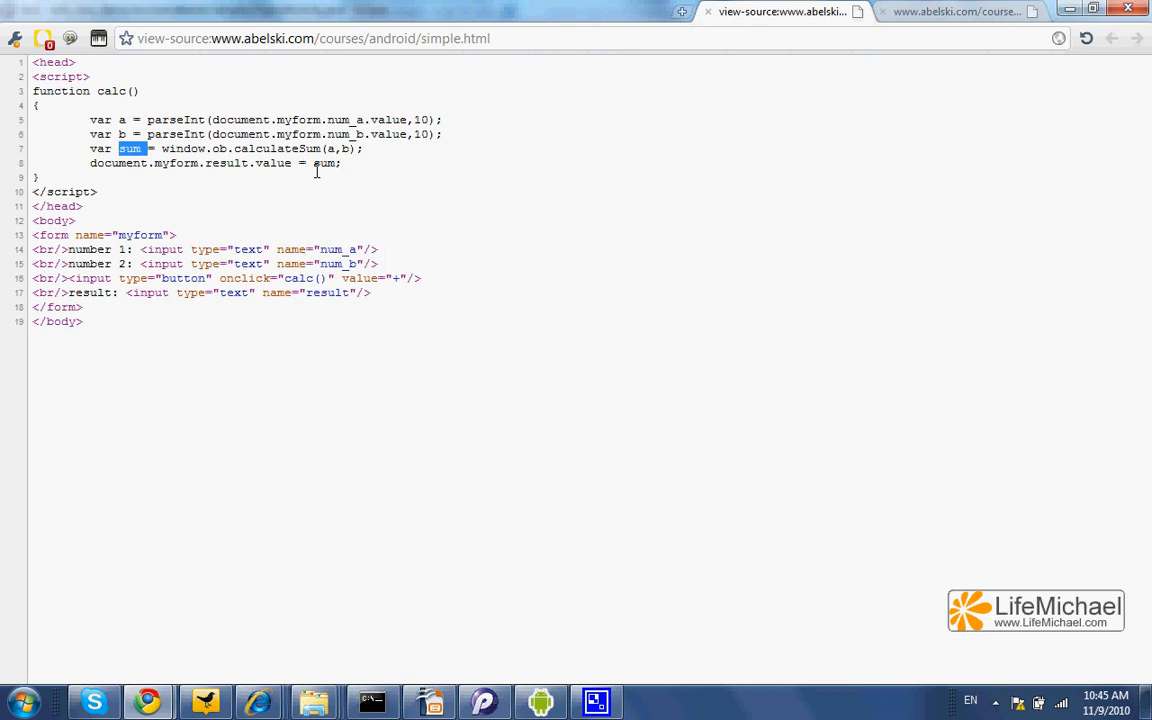
pyautogui.moveTo(220, 338)
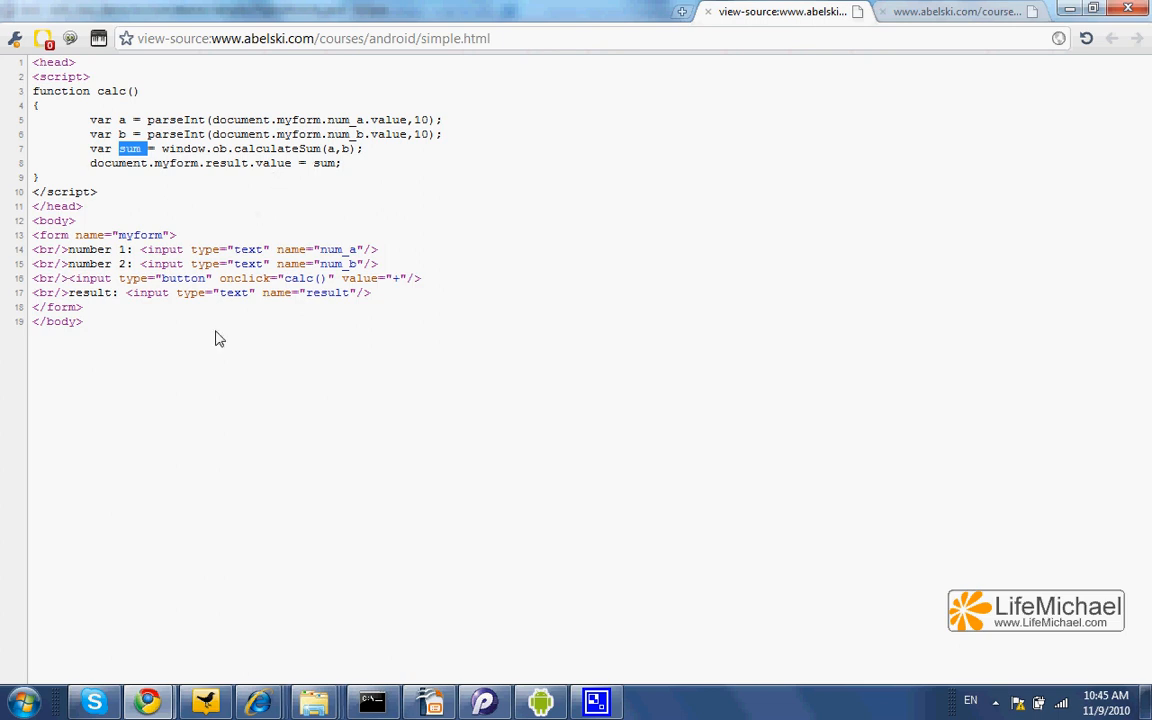
pyautogui.moveTo(502, 688)
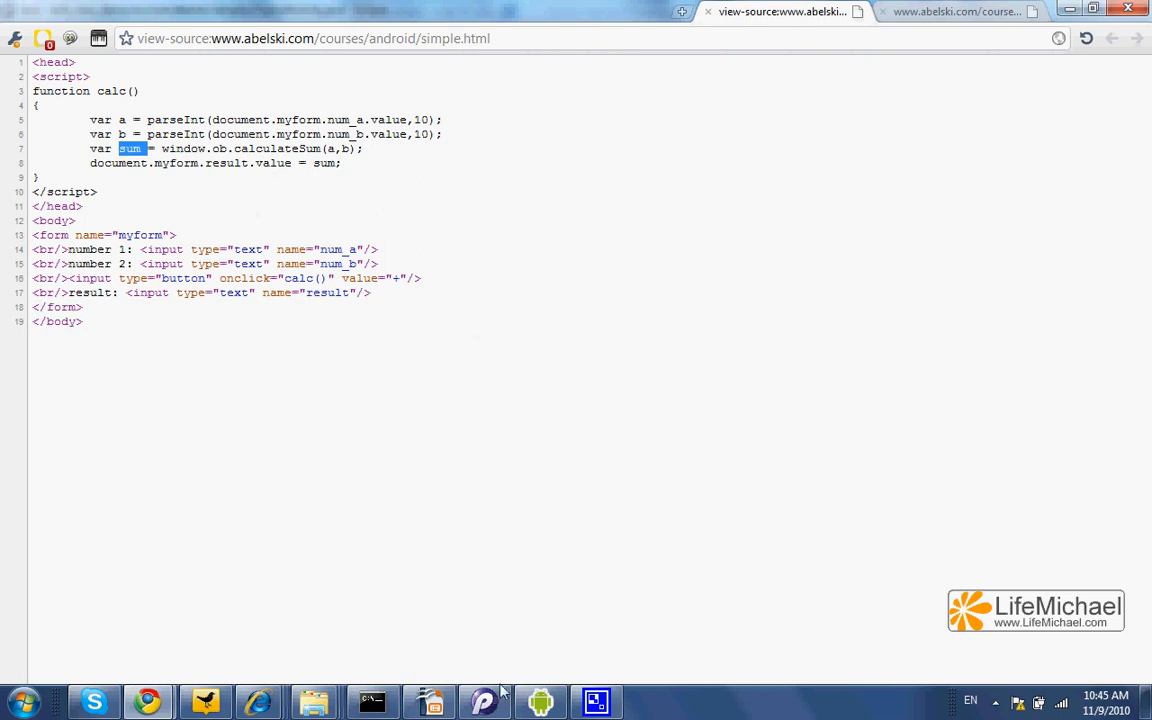
# - Bring up the emulator's hybrid app and focus the number 1 field holding 5
pyautogui.click(541, 702)
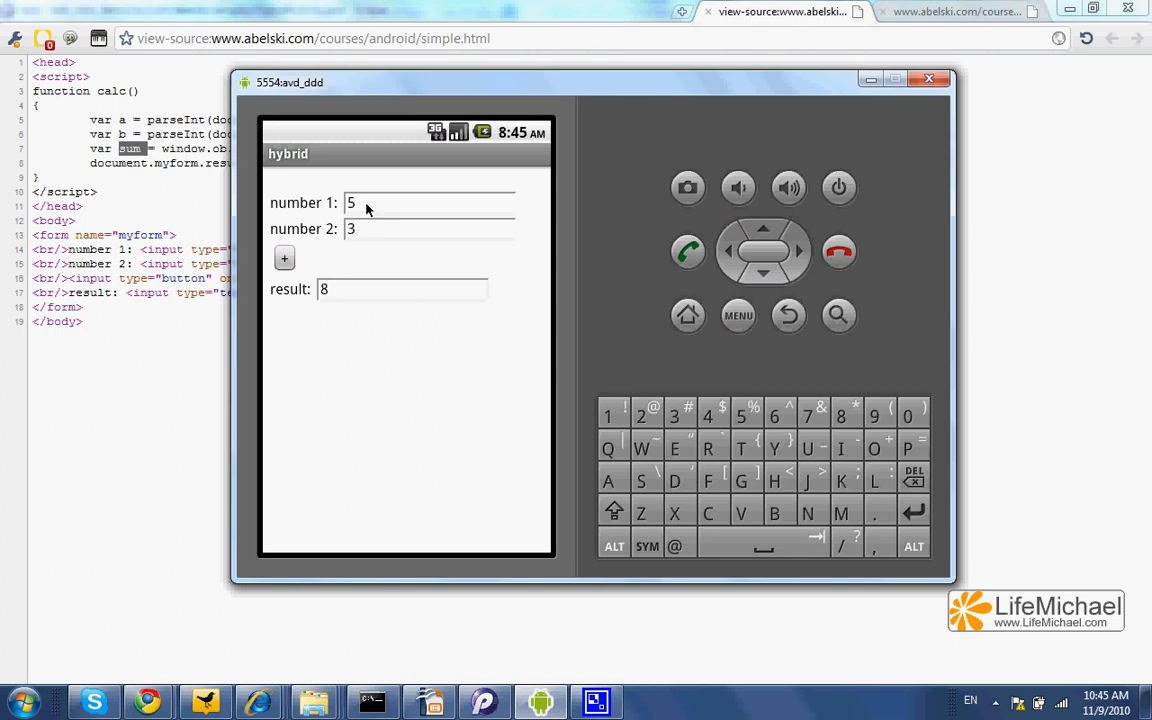
pyautogui.click(420, 204)
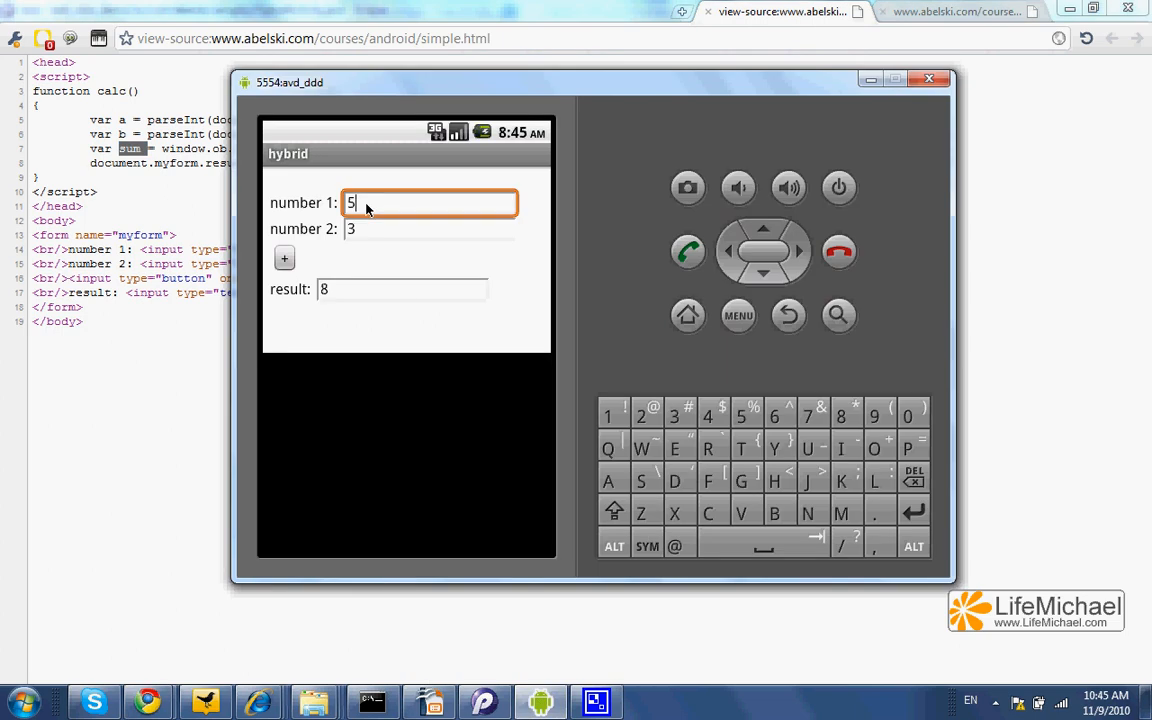